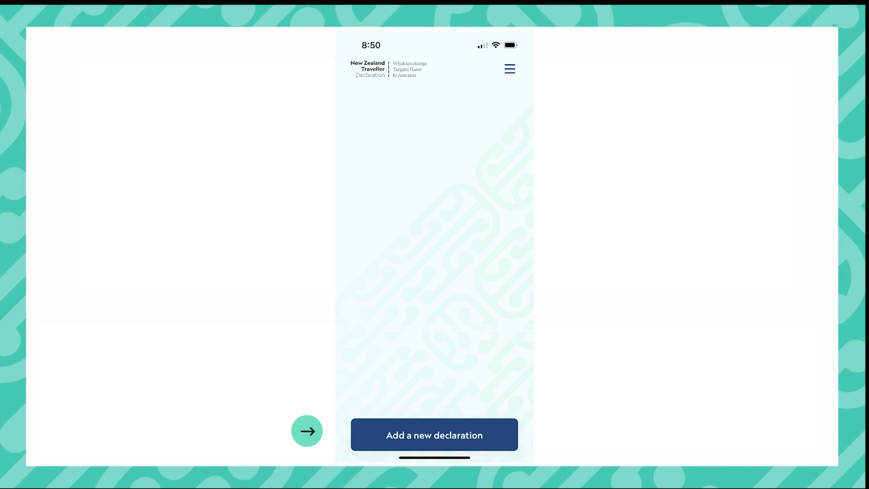
Start a new declaration for yourself and accept the privacy policy.
{"action": "left_click", "coordinate": [435, 435]}
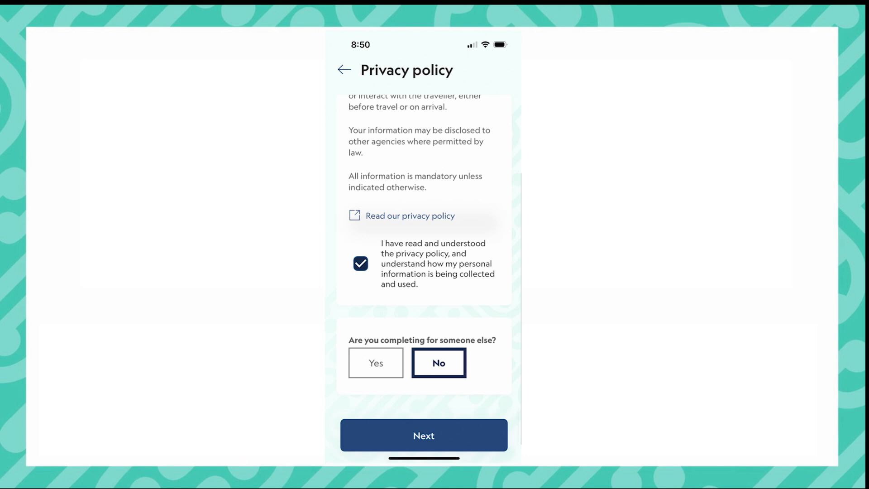
{"action": "left_click", "coordinate": [424, 435]}
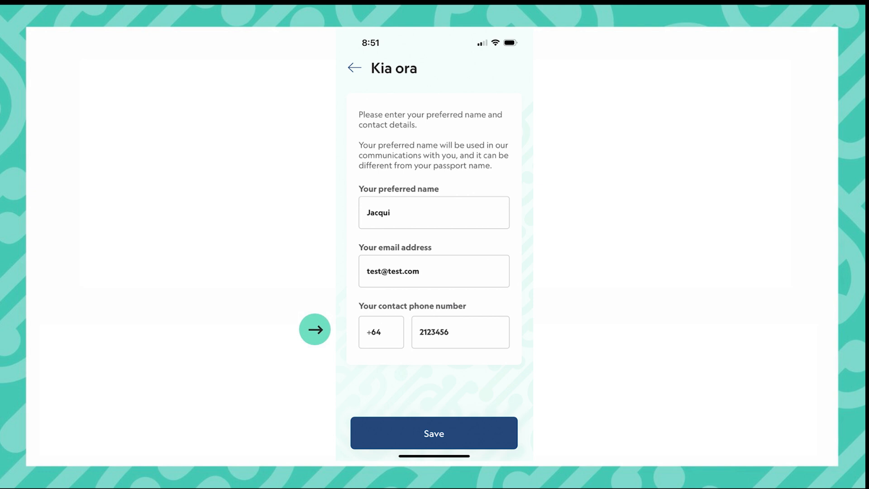
Save the contact details on the Kia ora screen.
{"action": "left_click", "coordinate": [434, 433]}
{"action": "type", "text": "pac"}
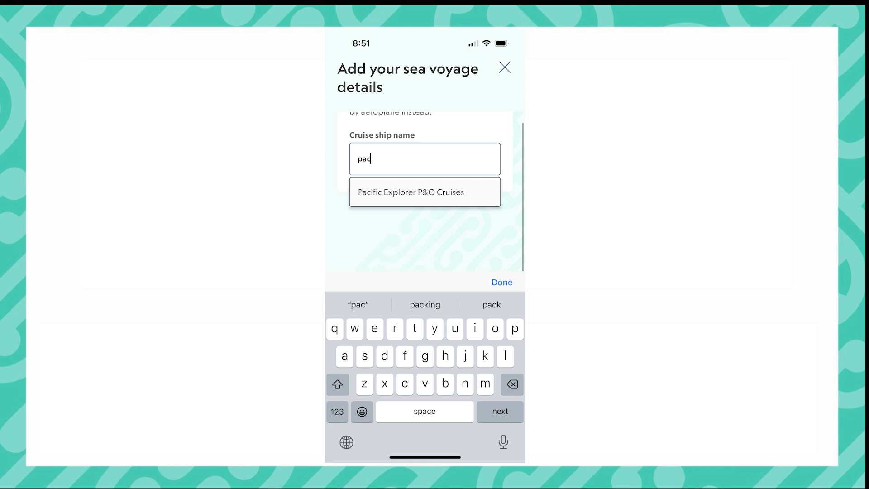
Save the Pacific Explorer P&O Cruises voyage arriving 10 Sep 2024, leaving on the same vessel.
{"action": "left_click", "coordinate": [424, 193]}
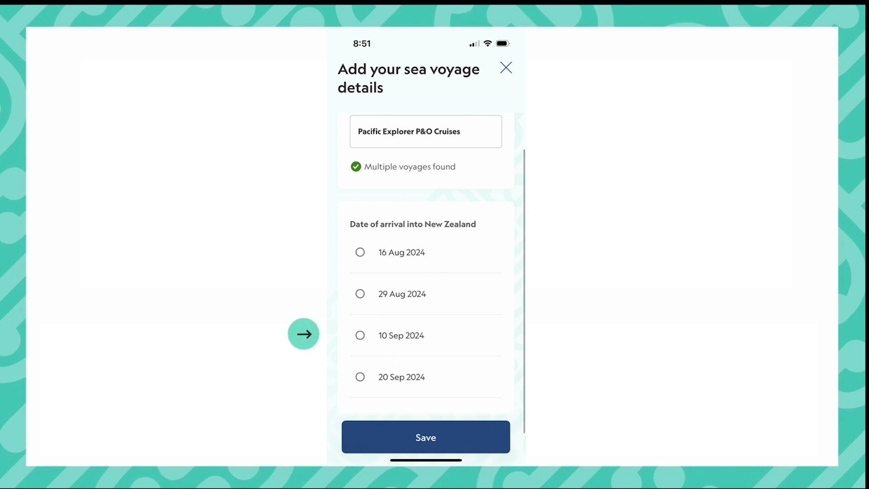
{"action": "left_click", "coordinate": [359, 335]}
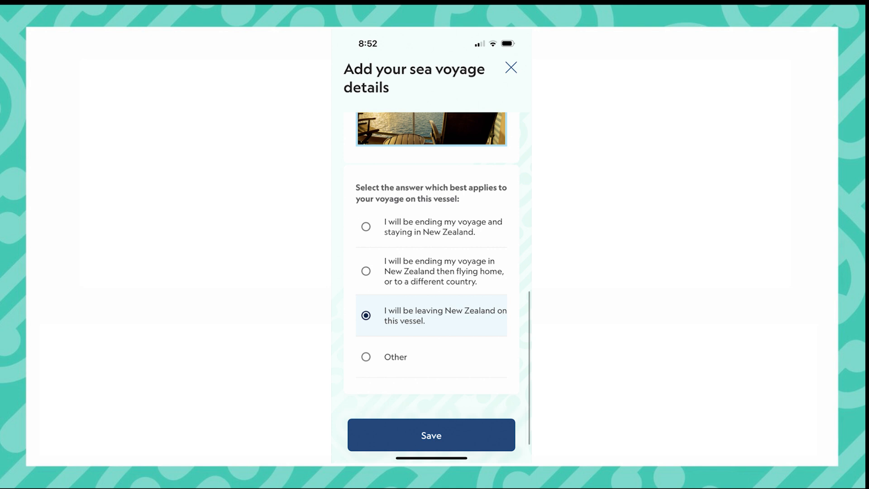
{"action": "left_click", "coordinate": [430, 435]}
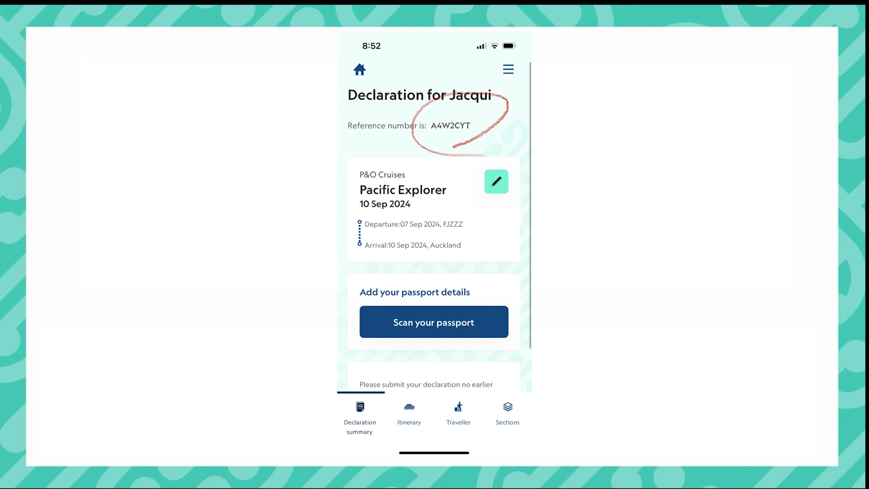
Add the passport details manually with New Zealand as nationality.
{"action": "left_click", "coordinate": [433, 321]}
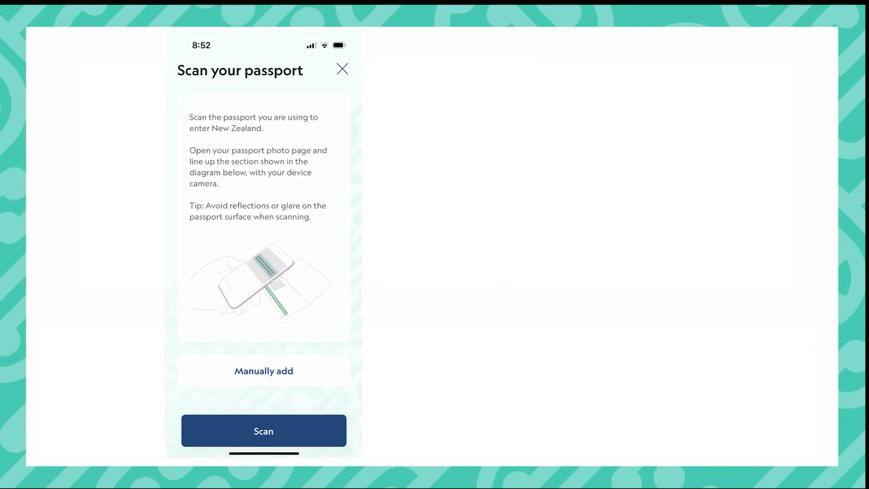
{"action": "left_click", "coordinate": [263, 371]}
{"action": "type", "text": "ne"}
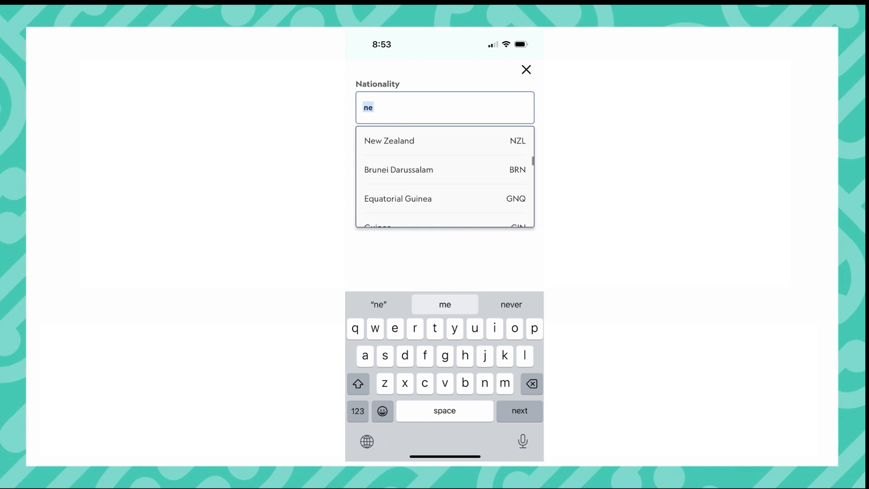
{"action": "left_click", "coordinate": [389, 141]}
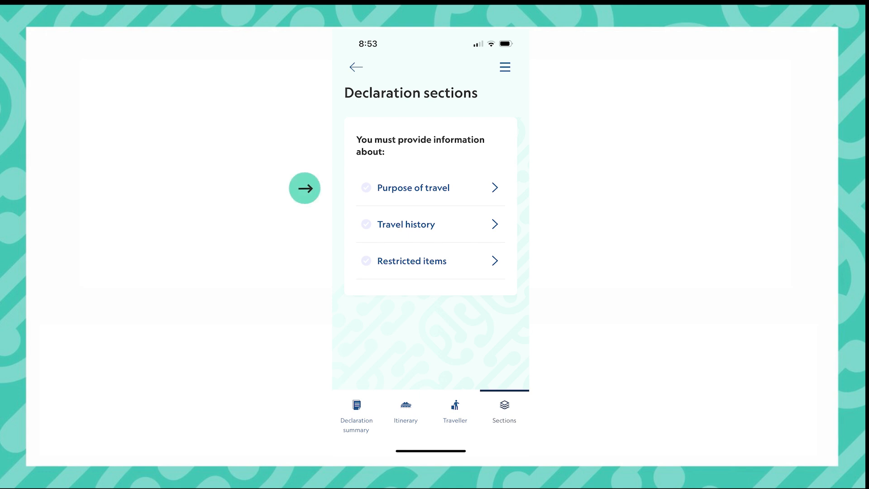
Answer not living in New Zealand, enter the ship address in Auckland by hand, and save purpose of travel.
{"action": "left_click", "coordinate": [412, 187]}
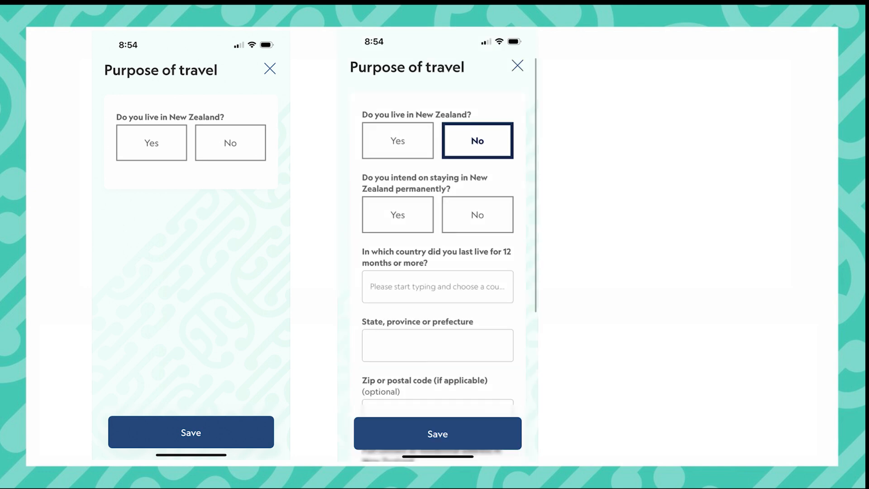
{"action": "left_click", "coordinate": [477, 215]}
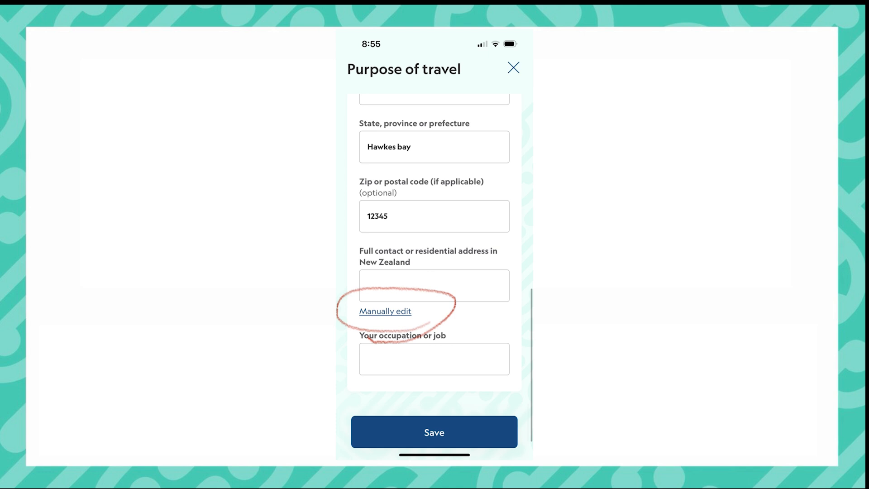
{"action": "left_click", "coordinate": [385, 311]}
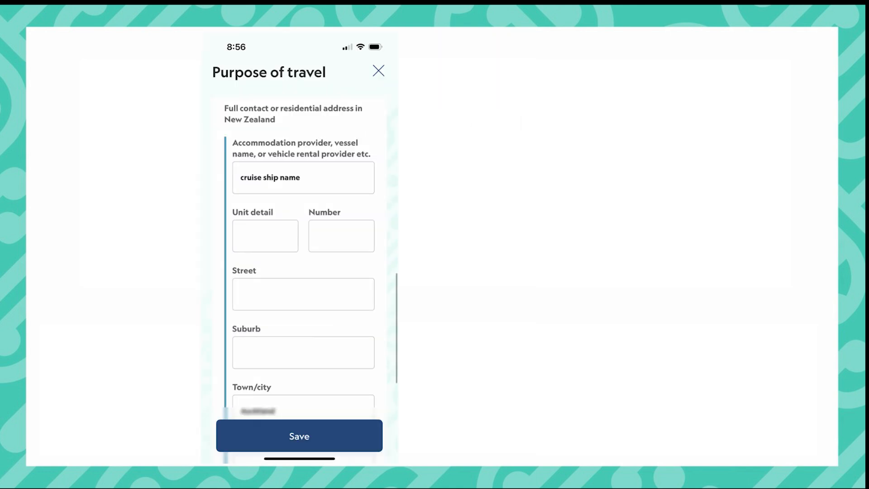
{"action": "scroll", "scroll_direction": "down", "scroll_amount": 3}
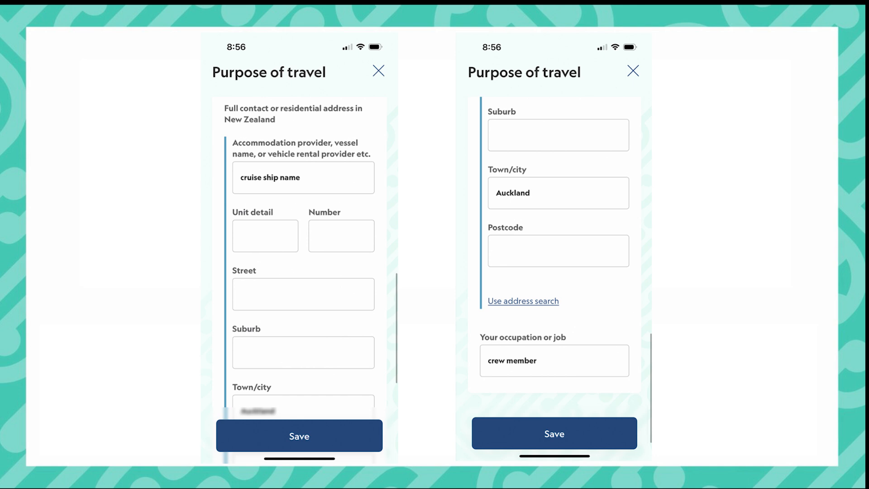
{"action": "left_click", "coordinate": [554, 433]}
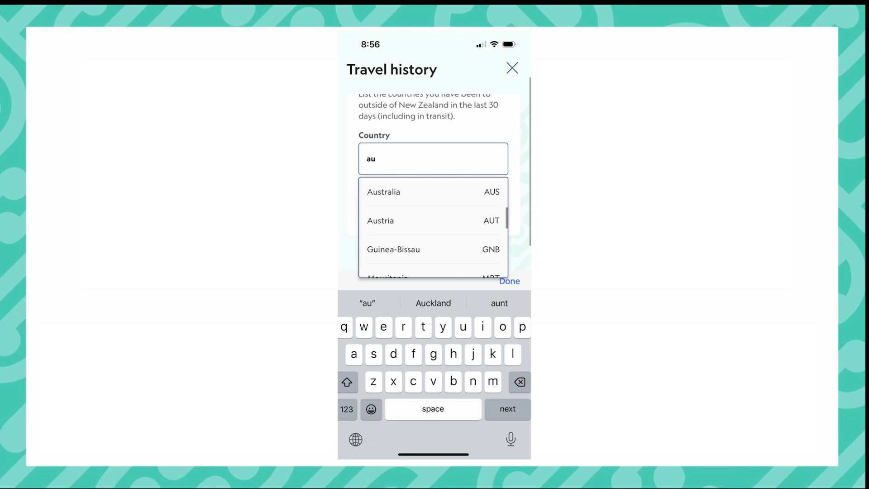
Add Australia, Tunisia, Albania and Cabo Verde as visited countries and save travel history.
{"action": "left_click", "coordinate": [384, 191]}
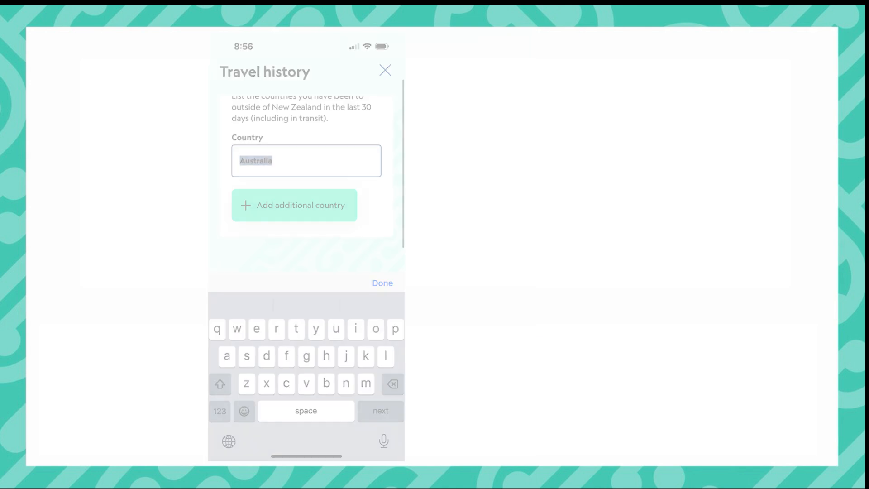
{"action": "left_click", "coordinate": [294, 205]}
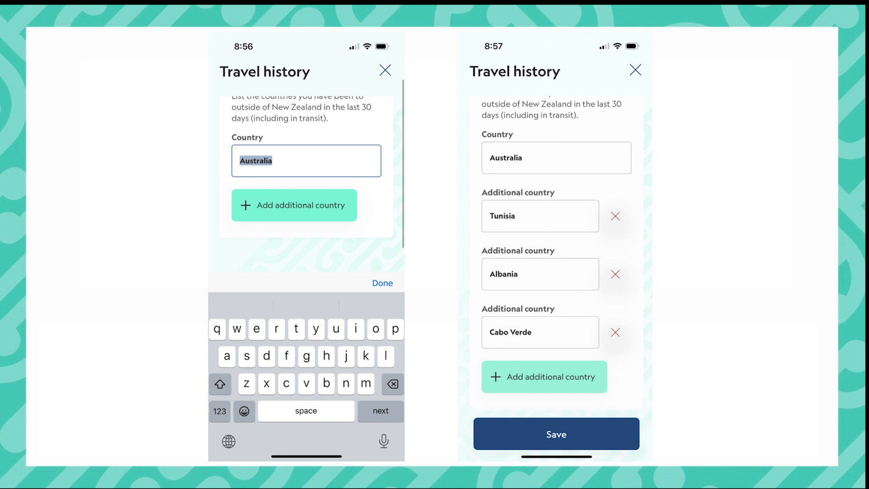
{"action": "left_click", "coordinate": [555, 434]}
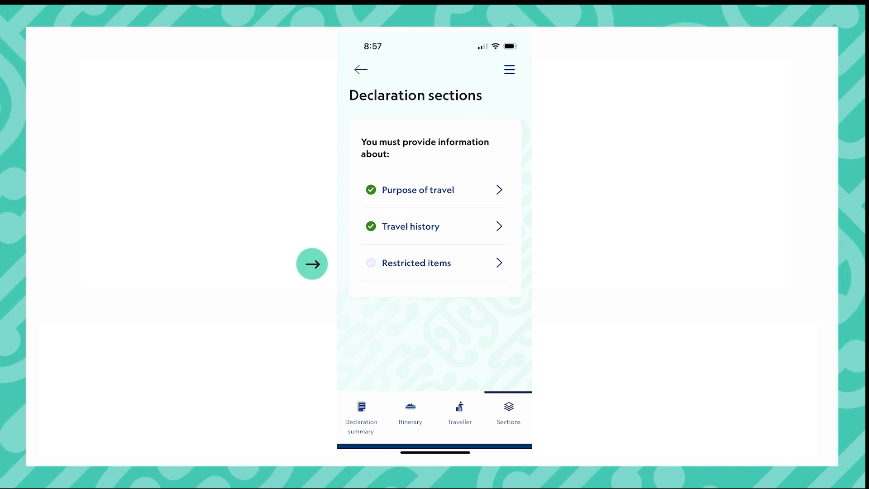
Answer No to all eight restricted item questions including cash and save.
{"action": "left_click", "coordinate": [416, 262]}
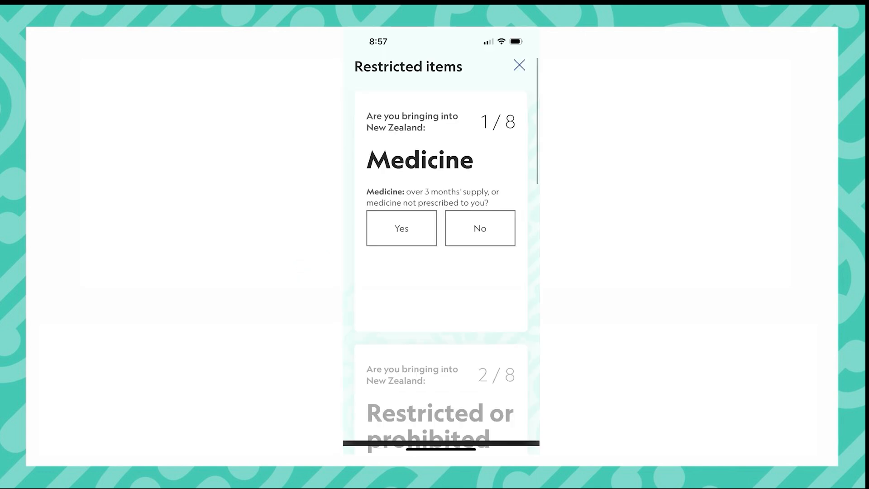
{"action": "scroll", "scroll_direction": "down", "scroll_amount": 3}
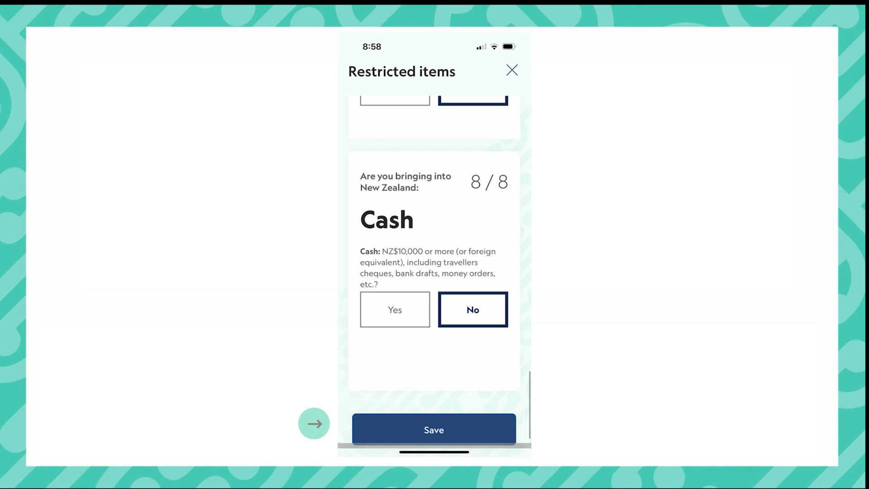
{"action": "left_click", "coordinate": [434, 430]}
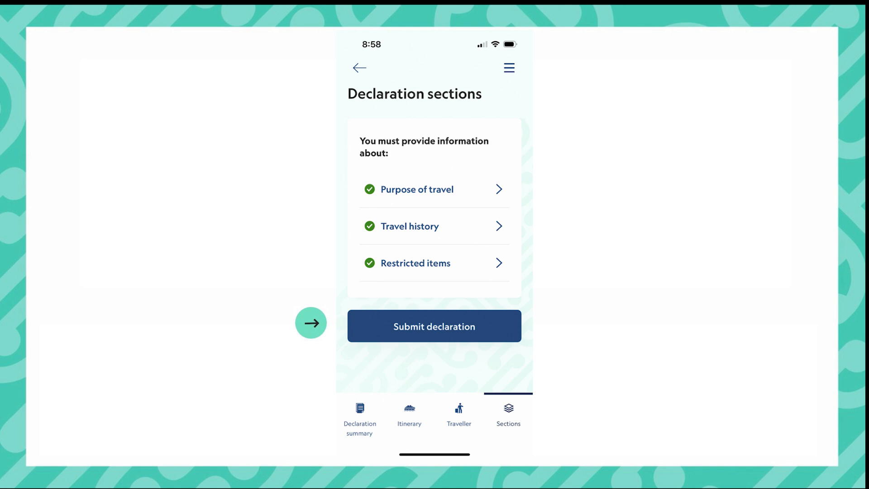
Submit with baggage contents known and the truth declaration ticked, then confirm.
{"action": "left_click", "coordinate": [434, 326]}
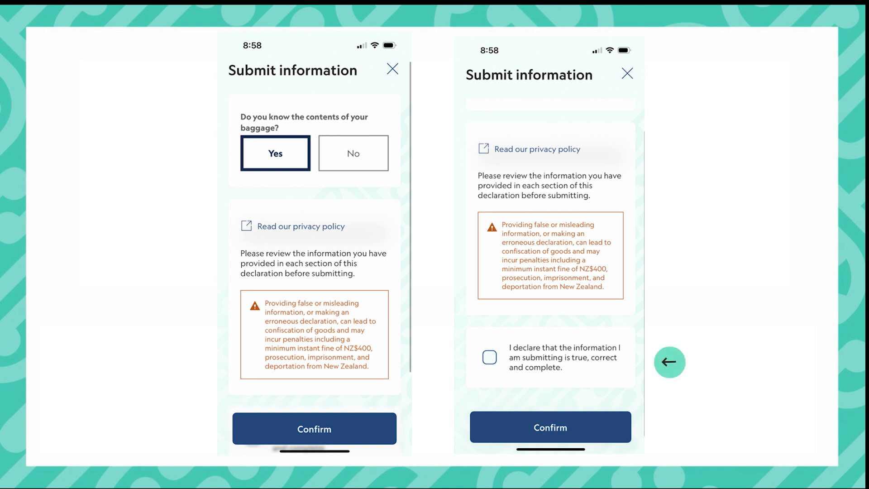
{"action": "left_click", "coordinate": [550, 427]}
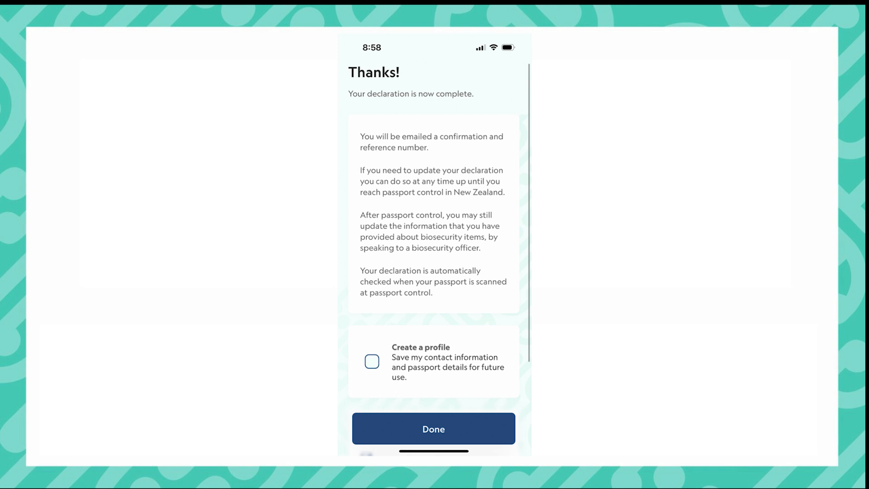